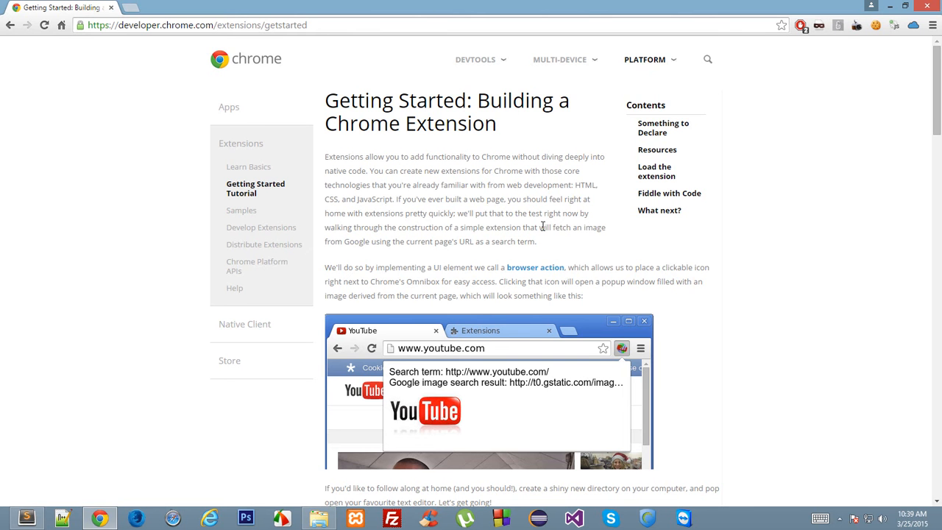
pyautogui.moveTo(321, 164)
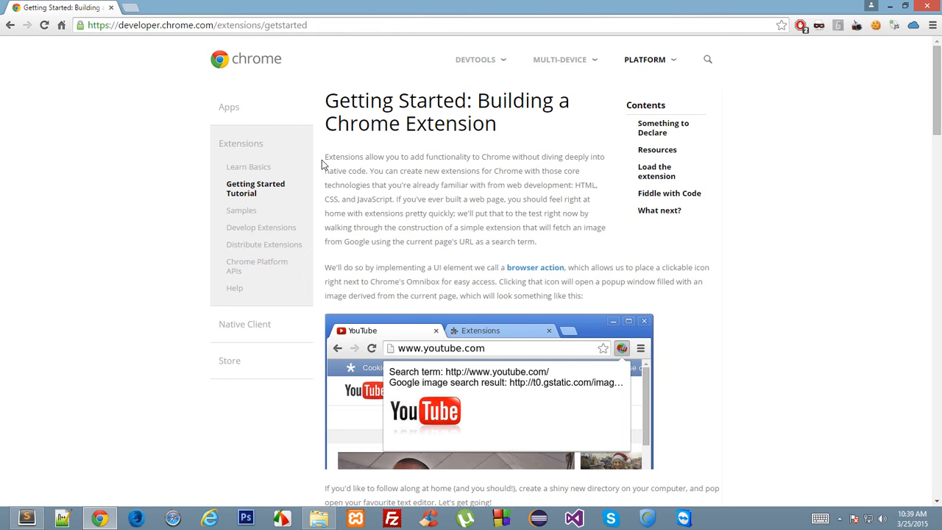
# Step: Read the tutorial introduction, highlighting the HTML, CSS and JavaScript phrase, then clear the highlight
pyautogui.moveTo(325, 156); pyautogui.dragTo(465, 156)
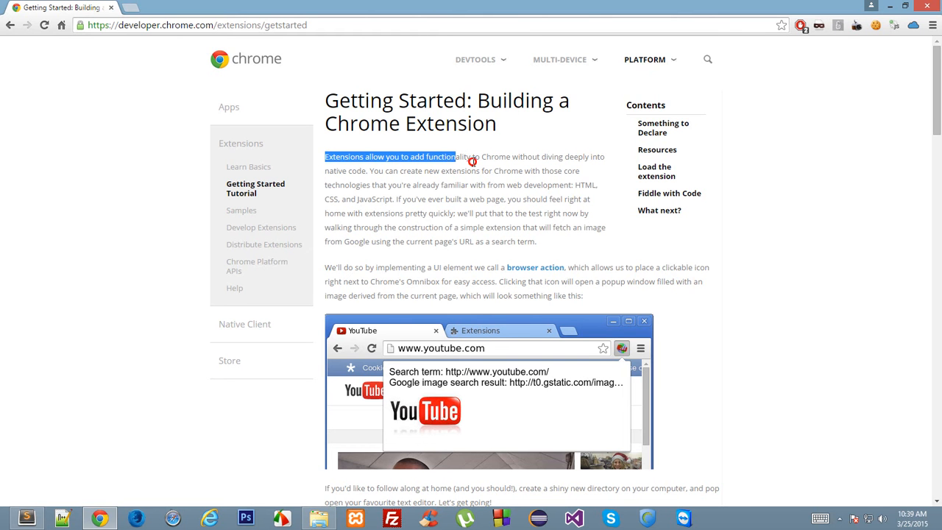
pyautogui.moveTo(468, 156); pyautogui.dragTo(585, 156)
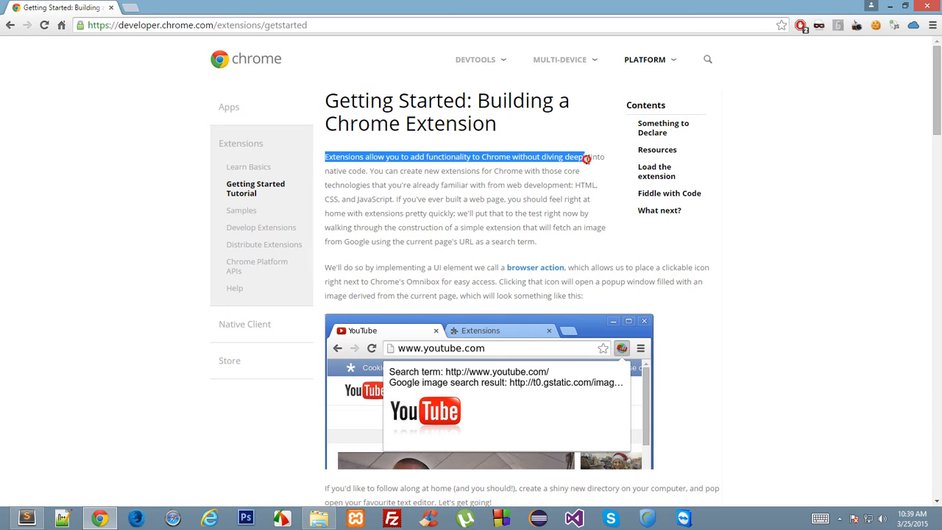
pyautogui.moveTo(585, 156); pyautogui.dragTo(380, 171)
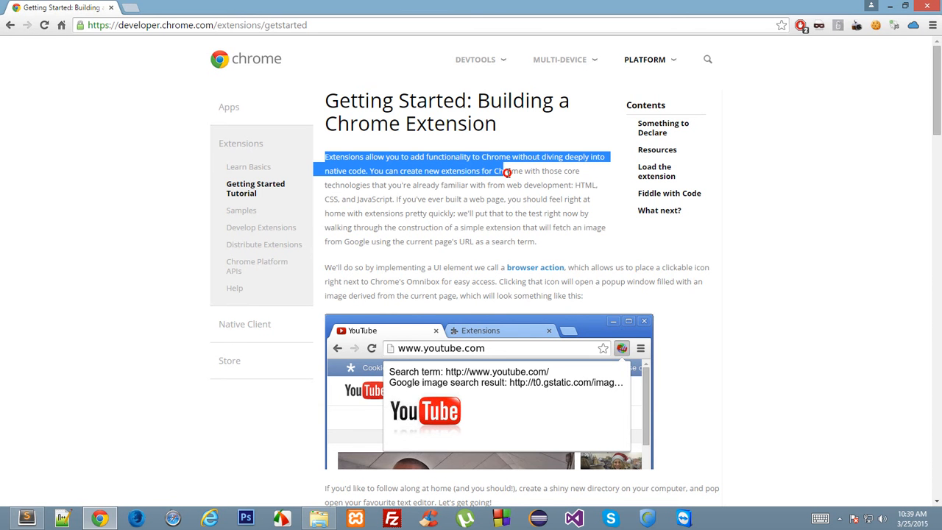
pyautogui.moveTo(506, 171); pyautogui.dragTo(467, 193)
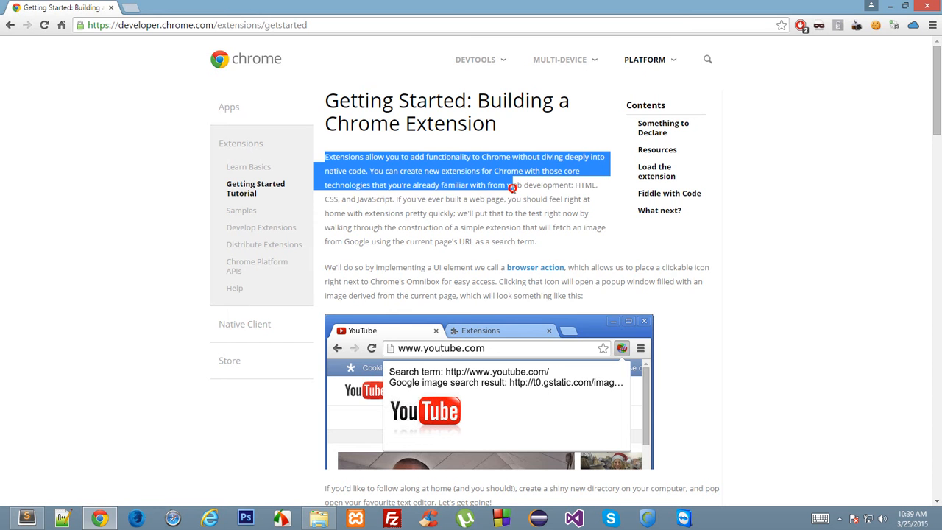
pyautogui.moveTo(512, 188); pyautogui.dragTo(400, 200)
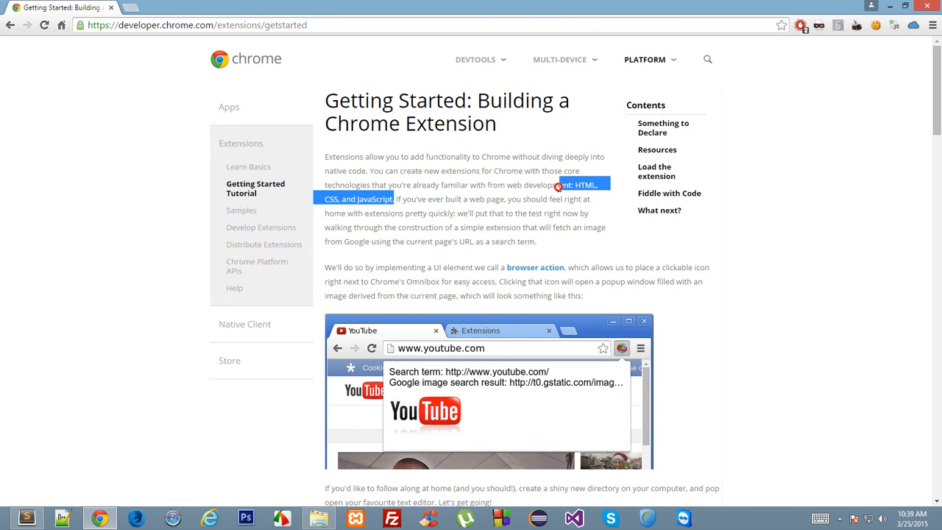
pyautogui.moveTo(575, 203)
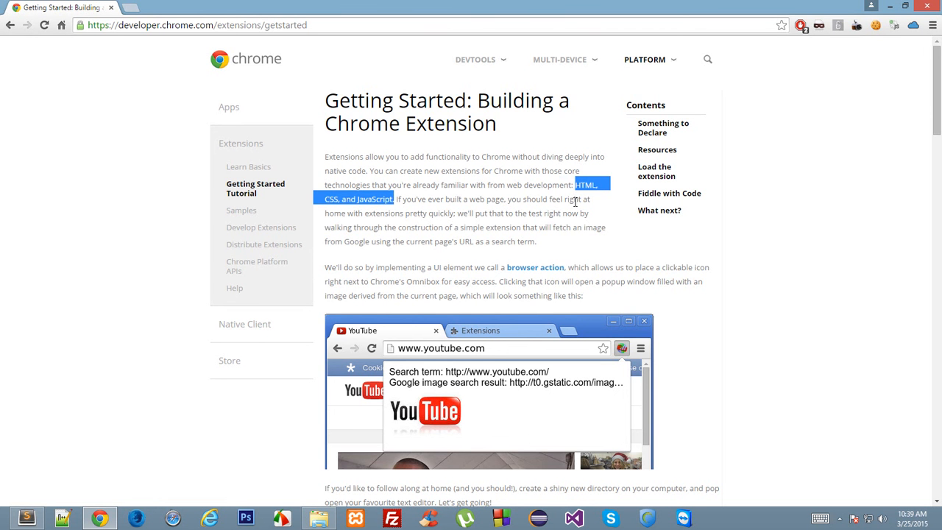
pyautogui.click(544, 223)
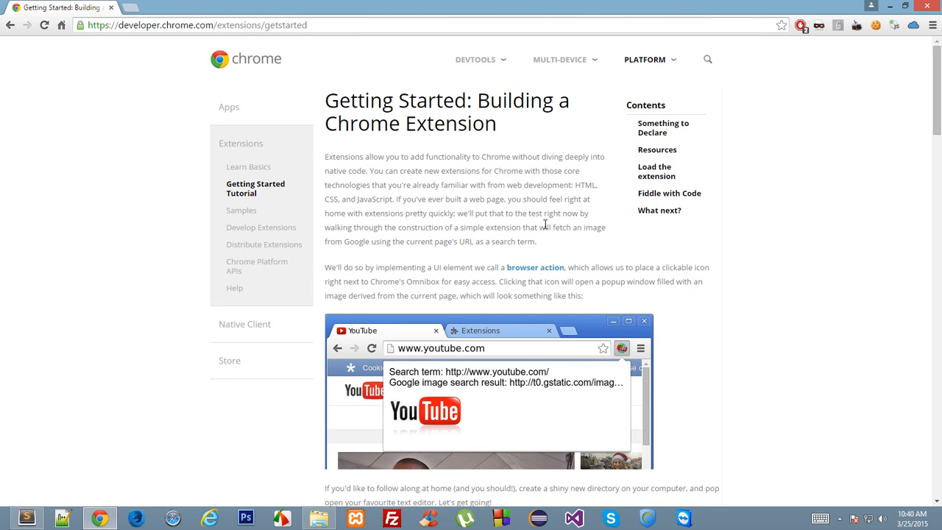
# Step: Skim down through the manifest, Fiddle with Code and What next? sections and back to Load the extension
pyautogui.scroll(-3)
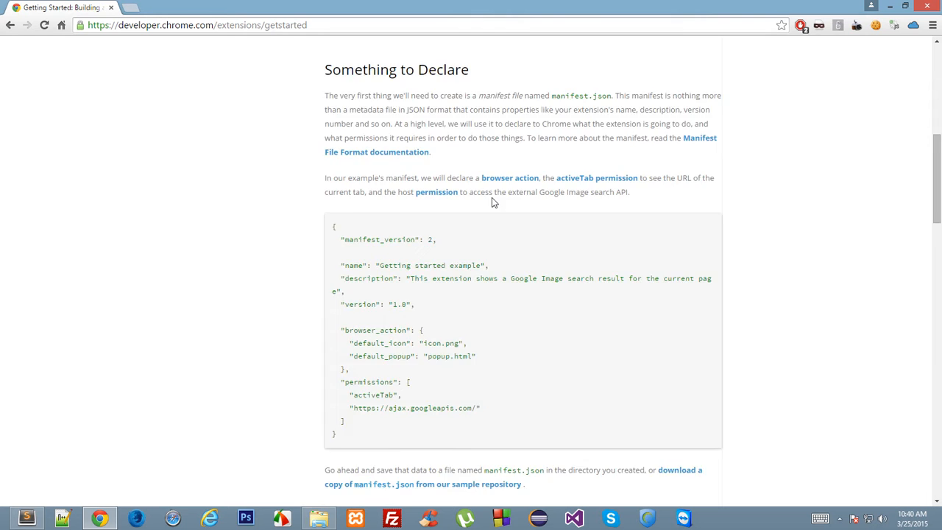
pyautogui.scroll(-3)
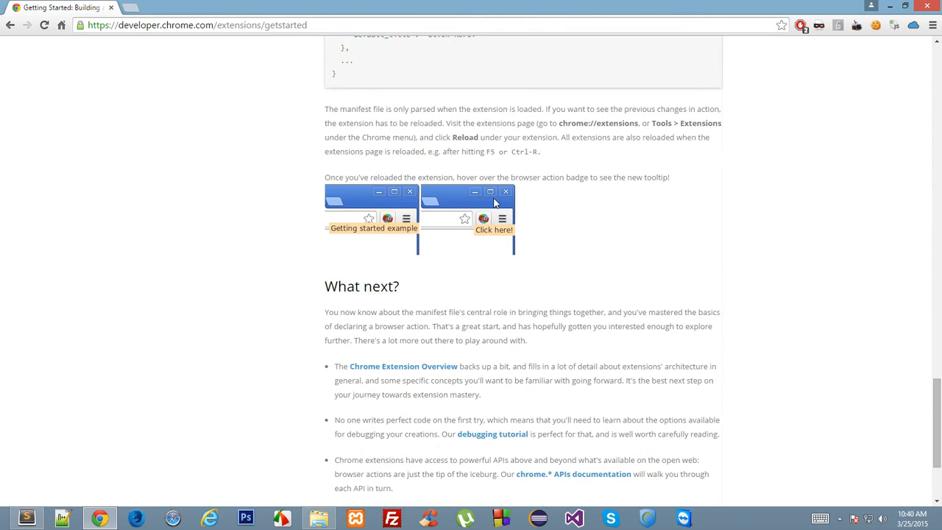
pyautogui.scroll(3)
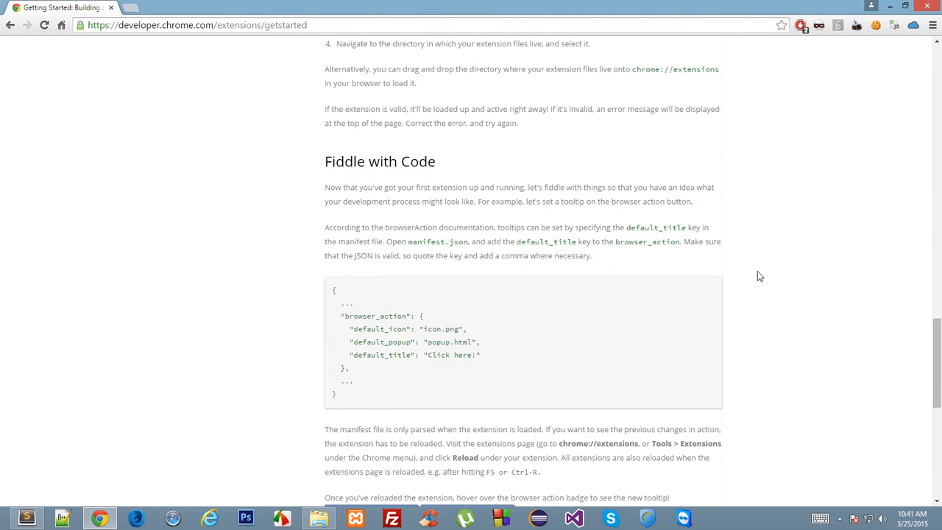
pyautogui.scroll(-3)
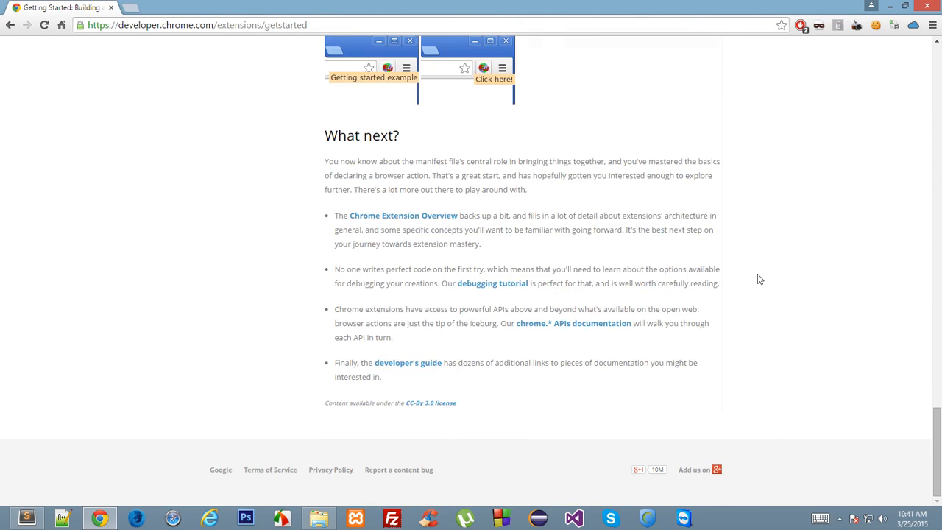
pyautogui.scroll(3)
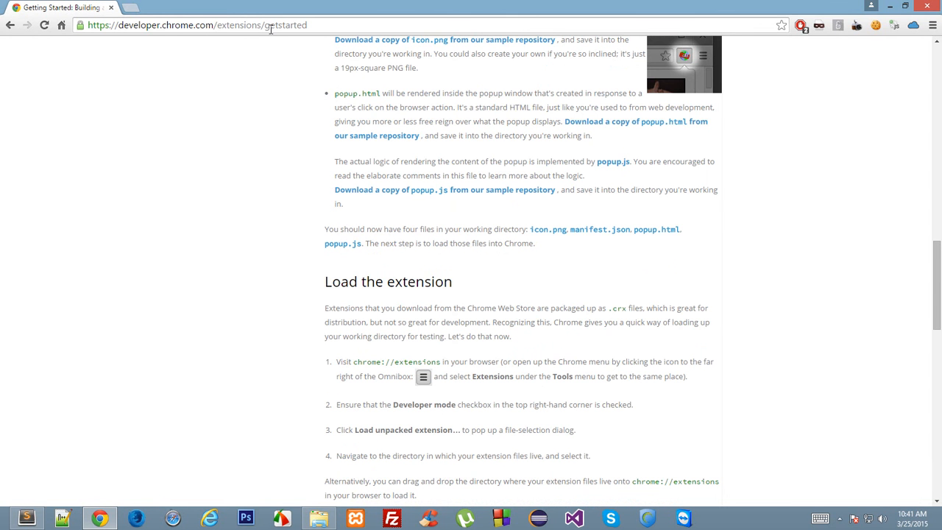
pyautogui.moveTo(568, 262)
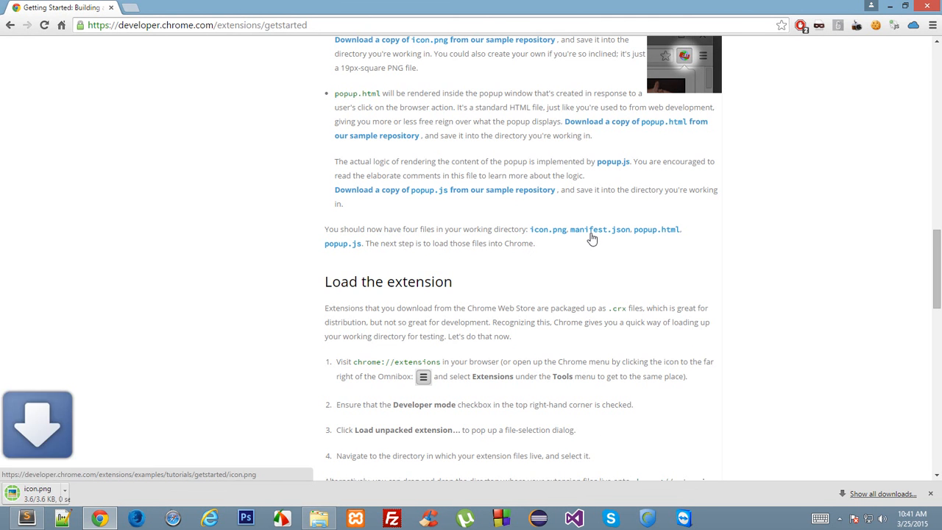
# Step: Download icon.png and bring up its options in the downloads bar
pyautogui.click(599, 230)
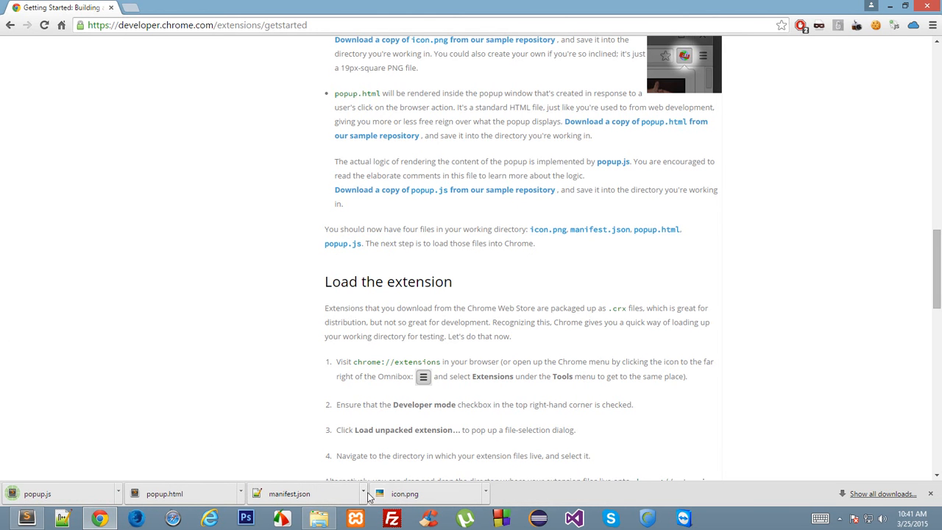
pyautogui.click(486, 493)
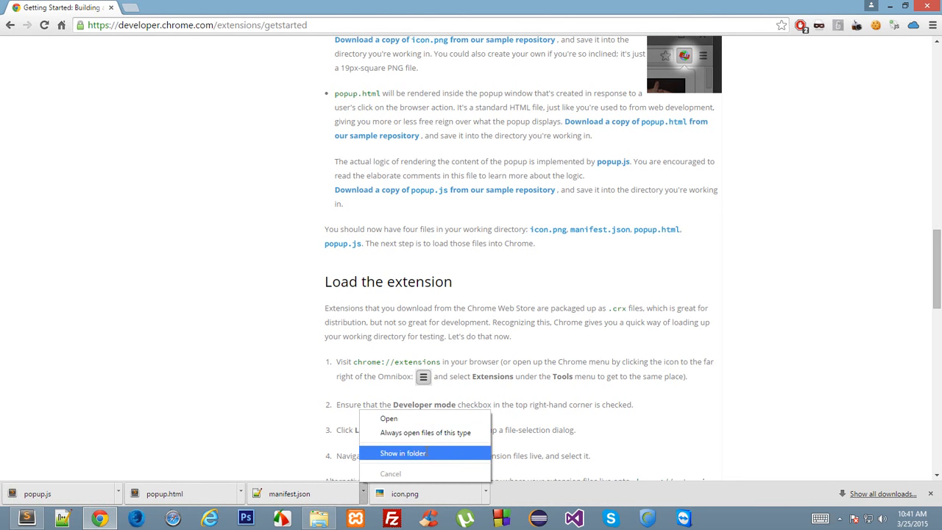
# Step: Show the downloaded icon.png in its Desktop folder, checking back with the tutorial page
pyautogui.click(403, 453)
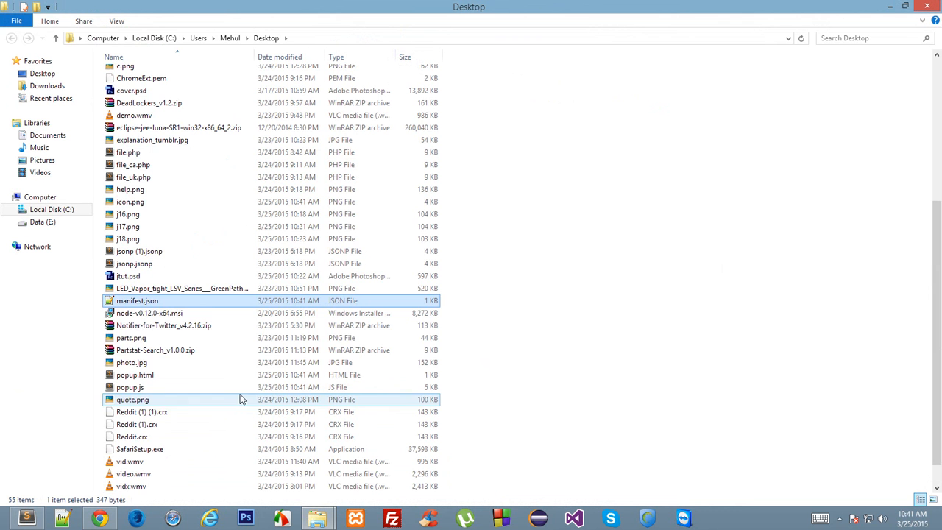
pyautogui.click(128, 238)
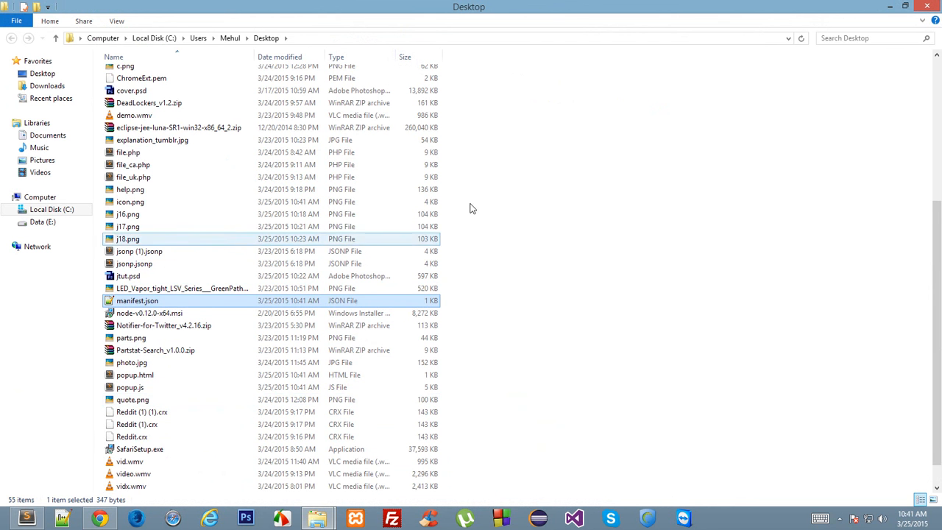
pyautogui.scroll(-3)
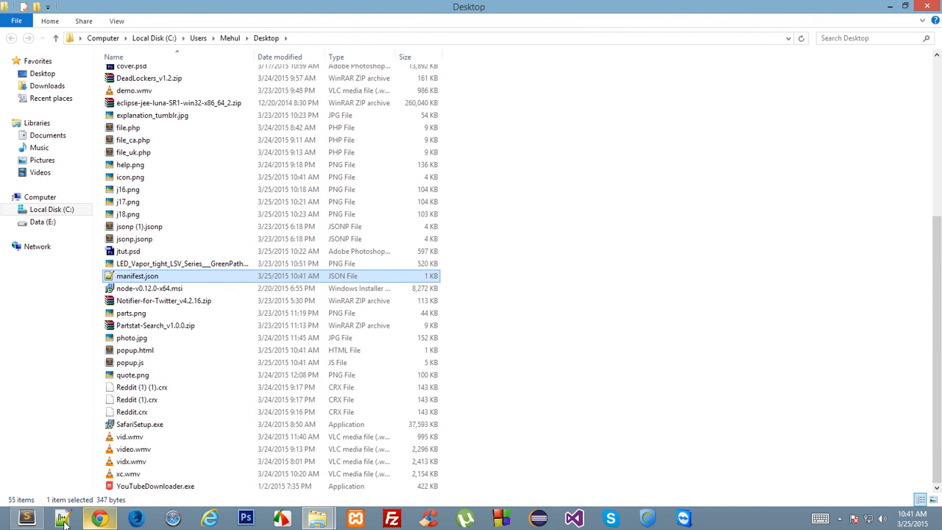
pyautogui.click(100, 517)
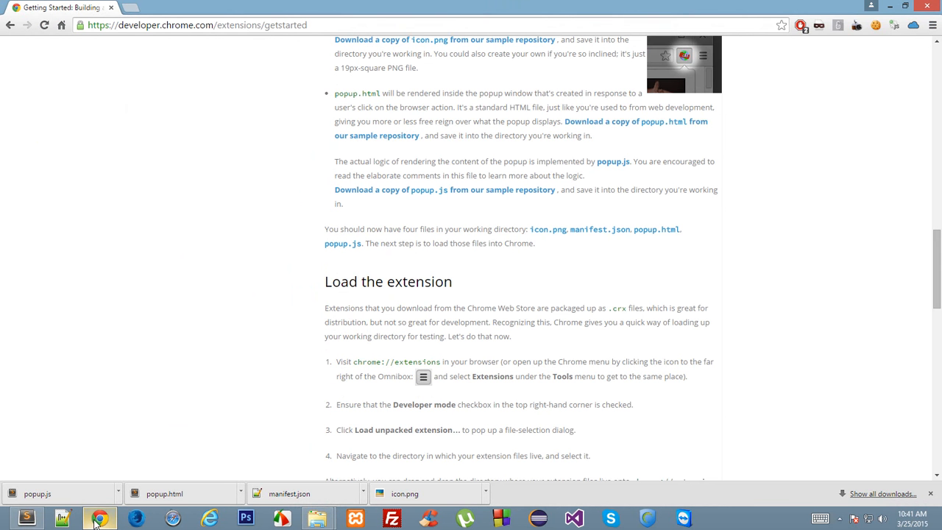
pyautogui.click(318, 518)
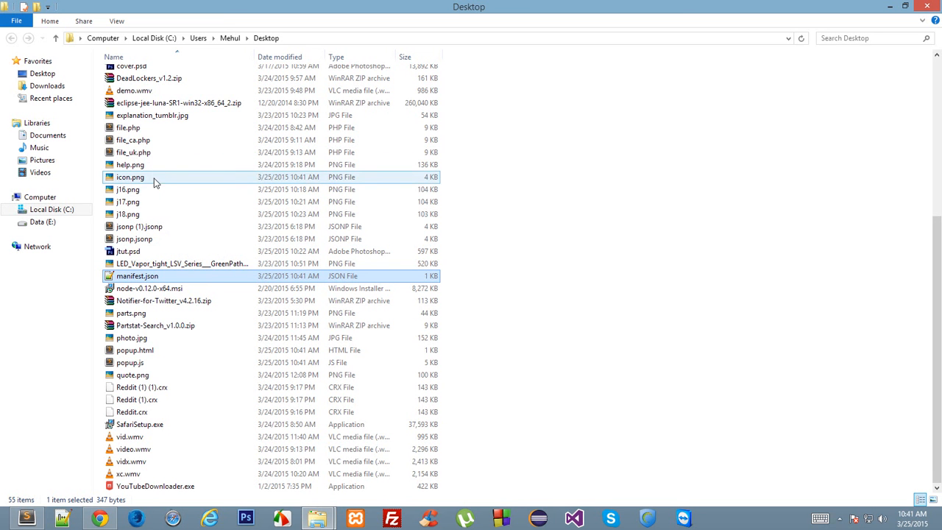
# Step: Select icon.png and manifest.json together in the Desktop folder
pyautogui.click(153, 114)
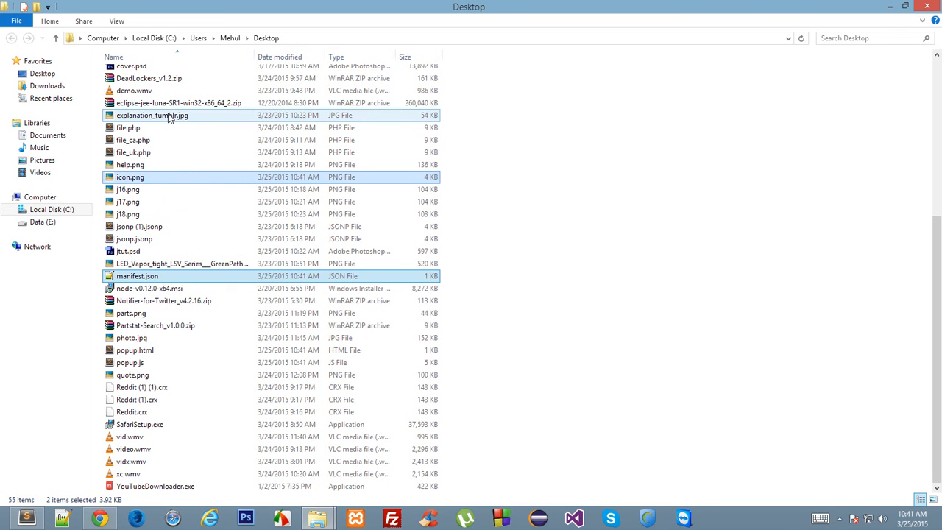
pyautogui.click(132, 337)
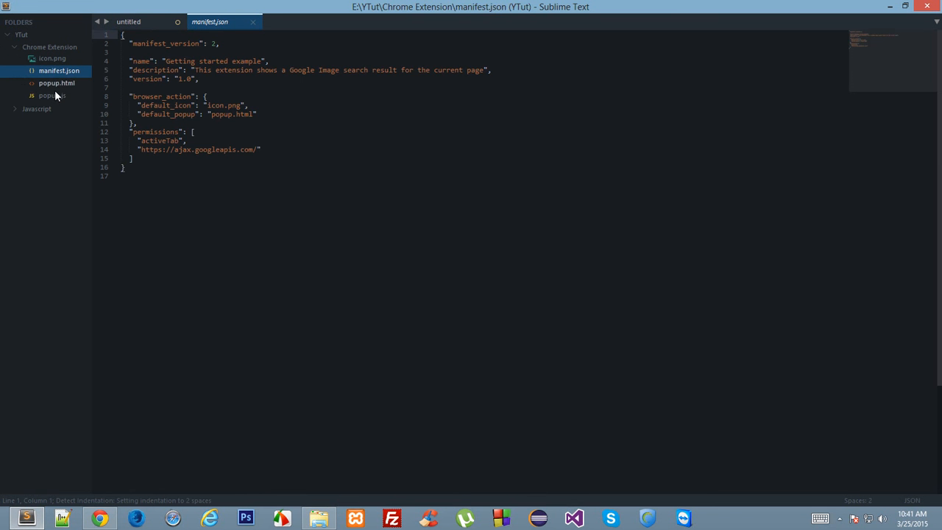
# Step: Have popup.html, popup.js and manifest.json open as tabs, manifest.json replacing the untitled file
pyautogui.click(56, 82)
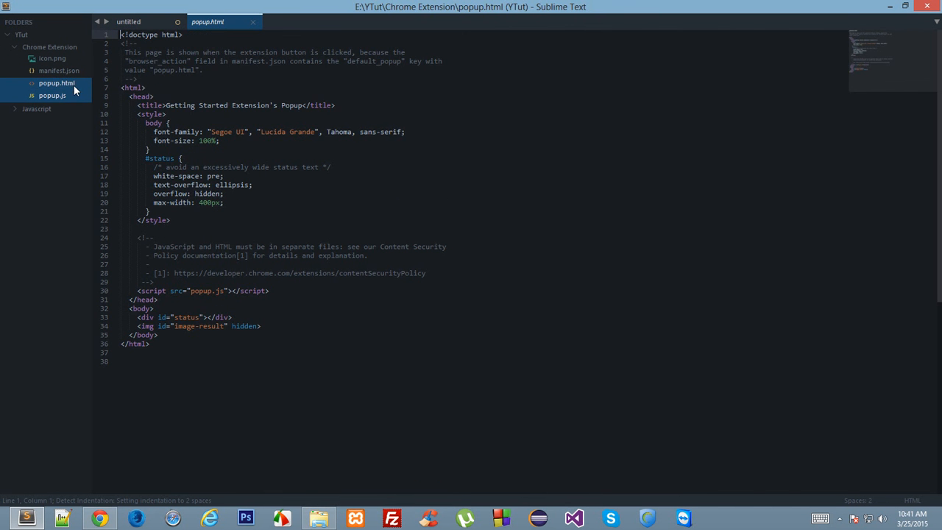
pyautogui.click(53, 94)
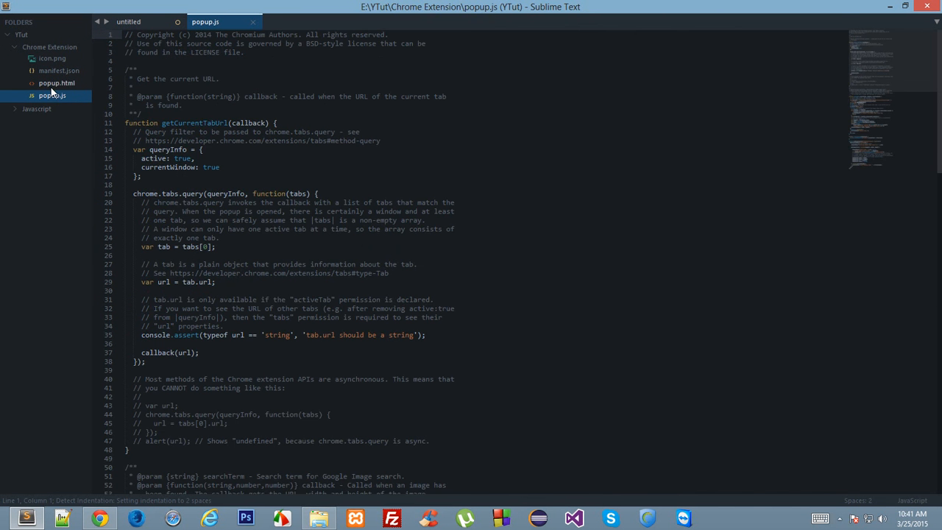
pyautogui.click(56, 82)
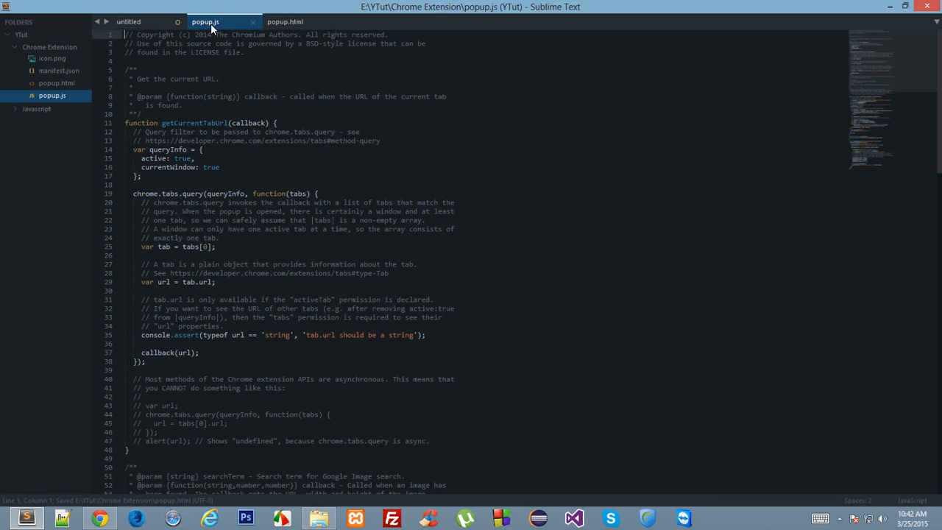
pyautogui.click(128, 22)
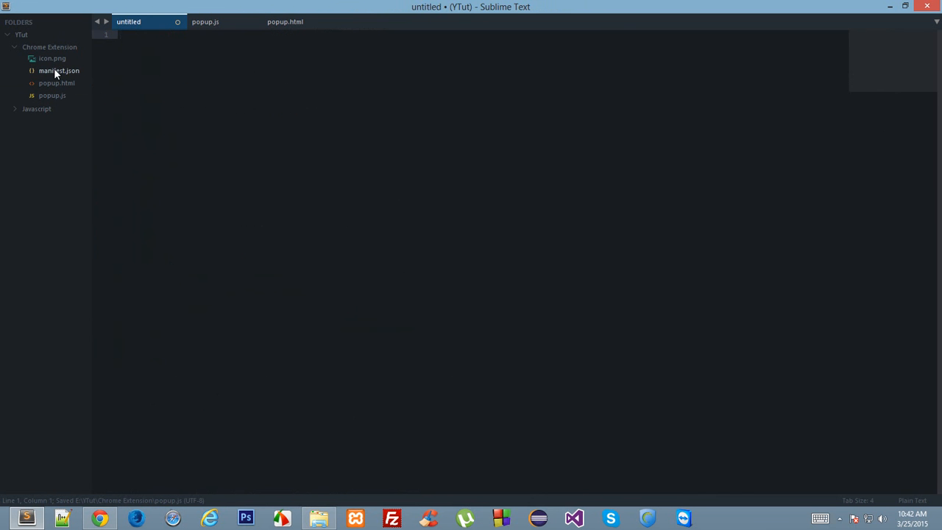
pyautogui.click(59, 70)
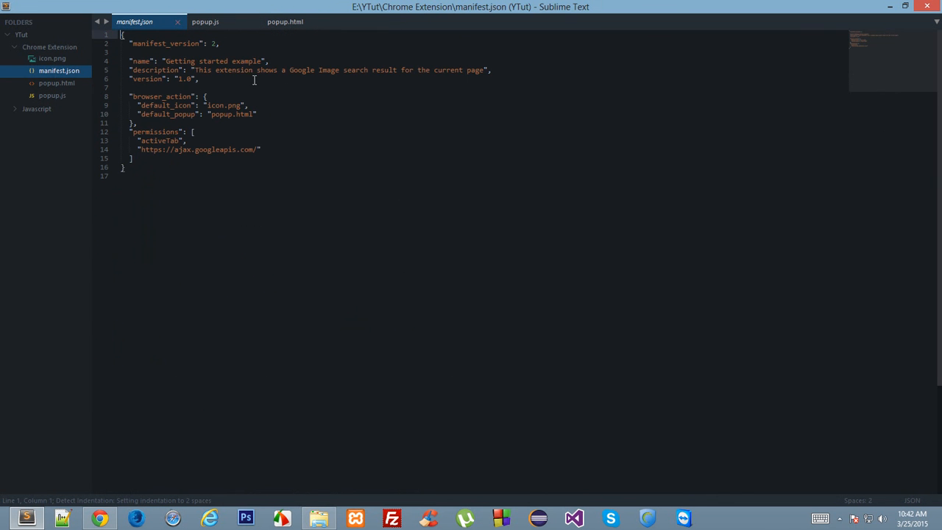
pyautogui.click(206, 22)
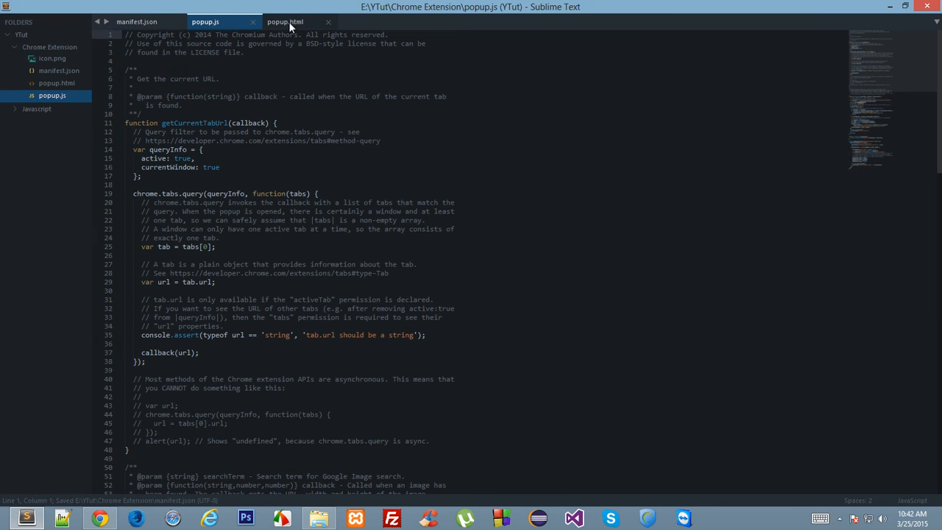
pyautogui.click(285, 22)
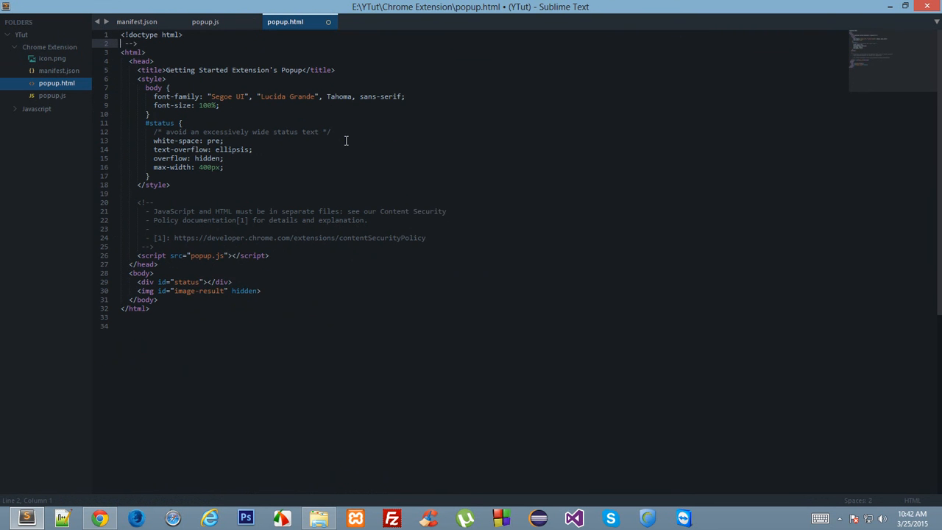
# Step: Reduce popup.html to a bare page whose body says Hello World! and save it
pyautogui.press('ctrl+s')
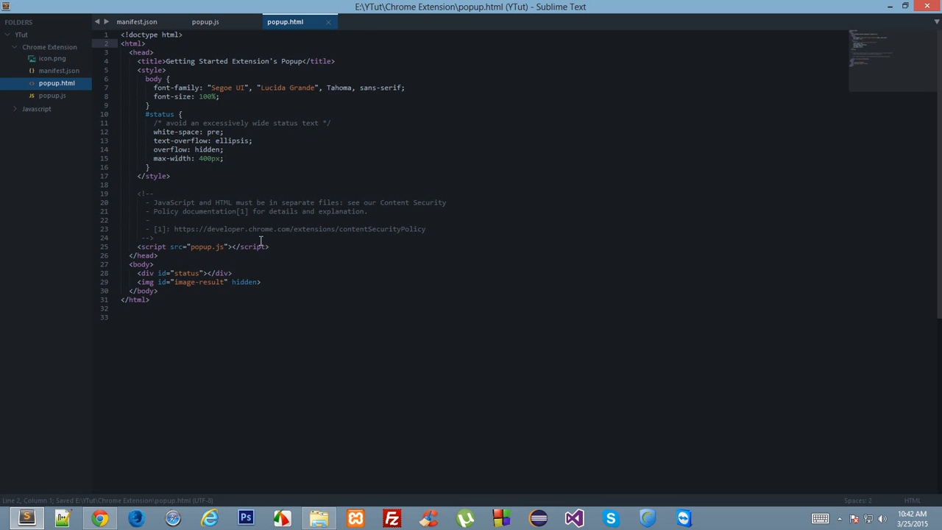
pyautogui.click(153, 238)
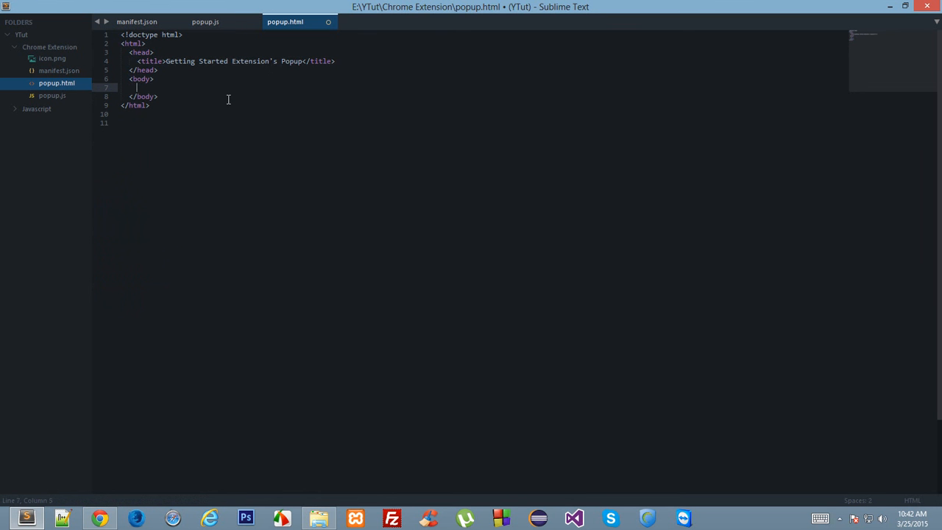
pyautogui.write('Hello World!')
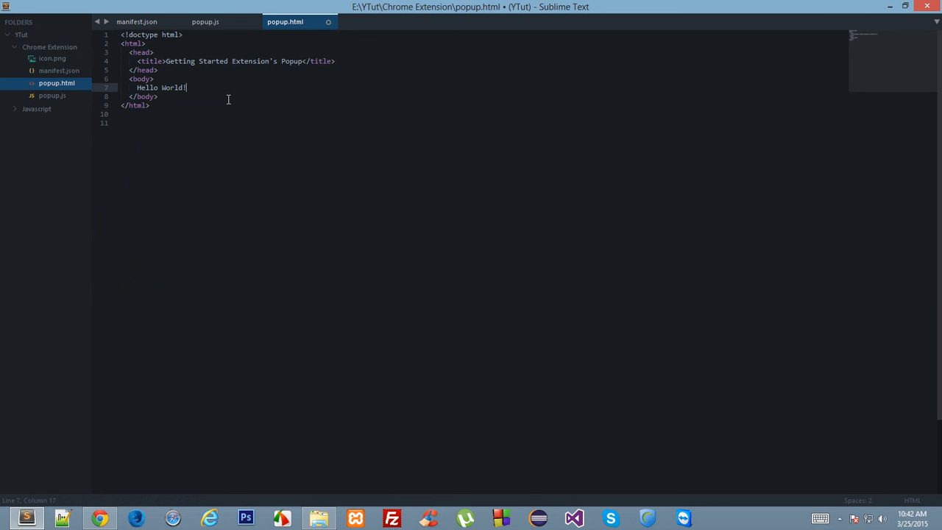
pyautogui.press('ctrl+s')
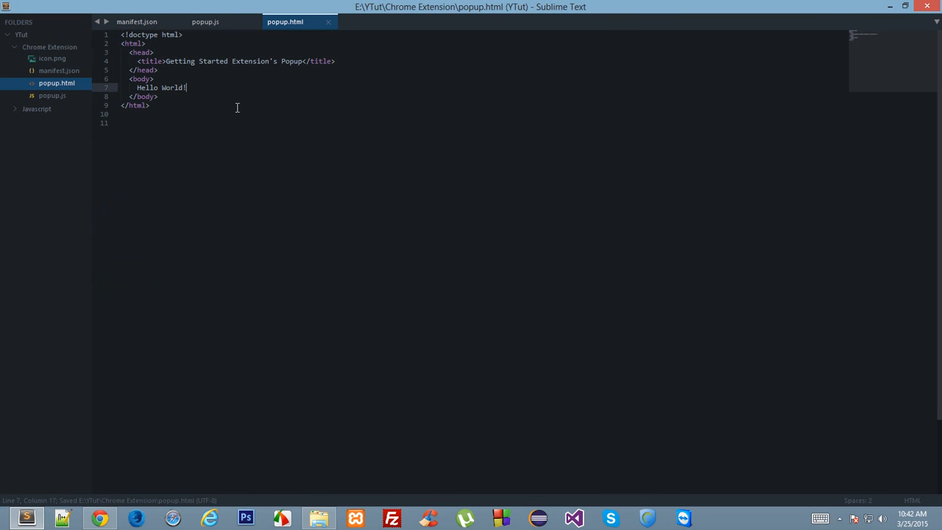
# Step: Close popup.js, review manifest.json and popup.html, and return to the Chrome tutorial
pyautogui.click(205, 22)
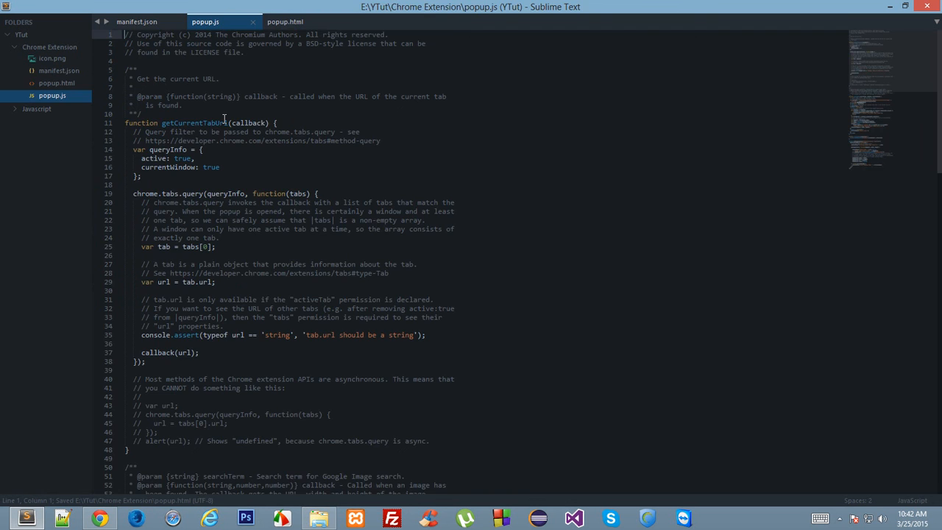
pyautogui.click(135, 22)
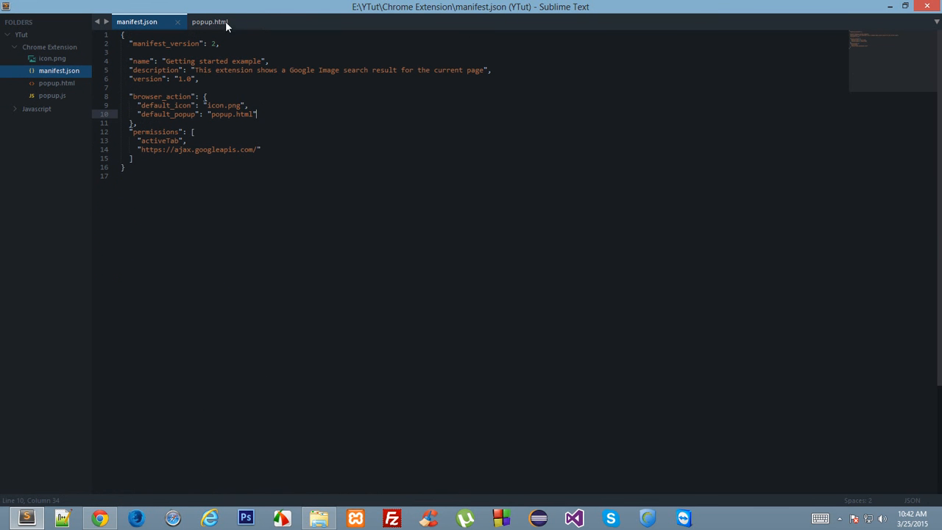
pyautogui.moveTo(209, 22)
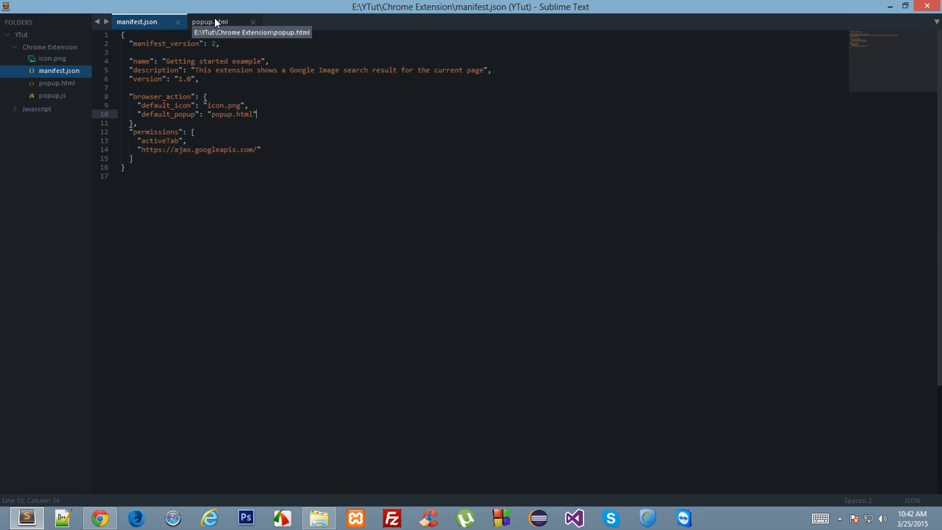
pyautogui.click(209, 22)
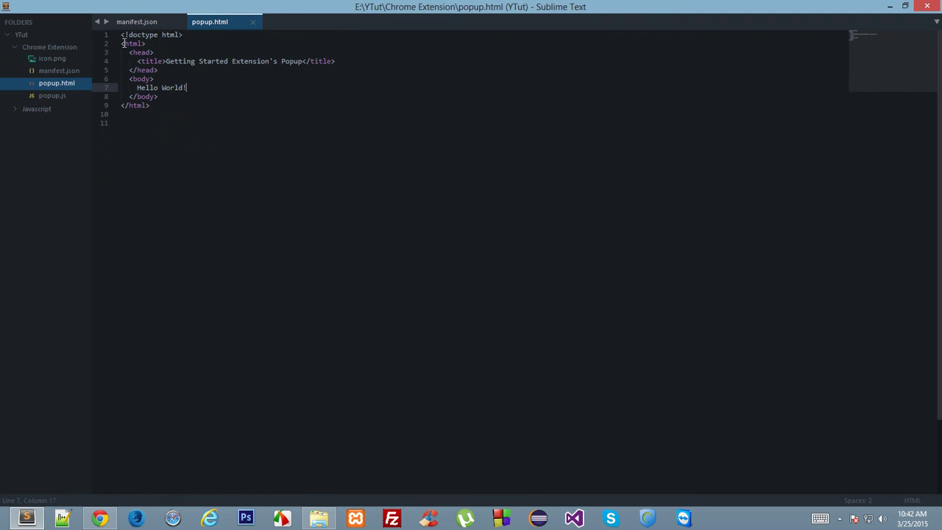
pyautogui.moveTo(194, 227)
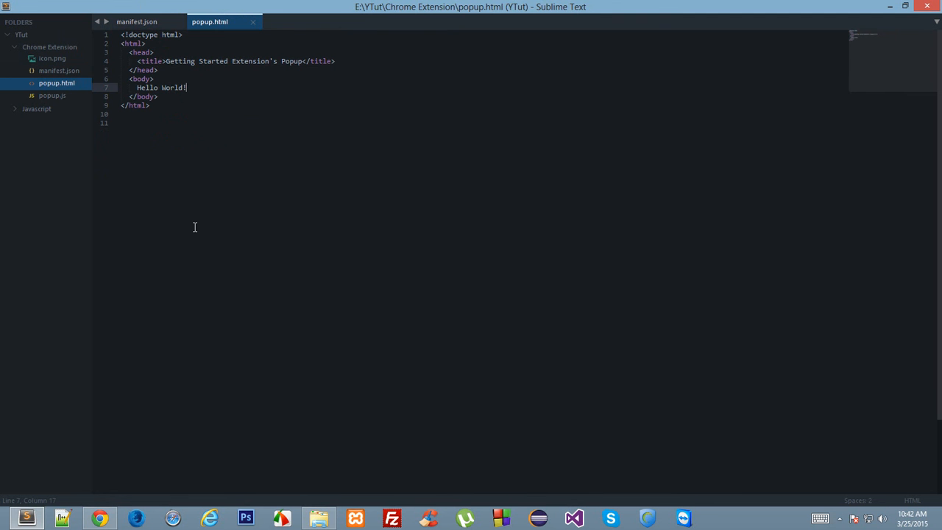
pyautogui.click(136, 22)
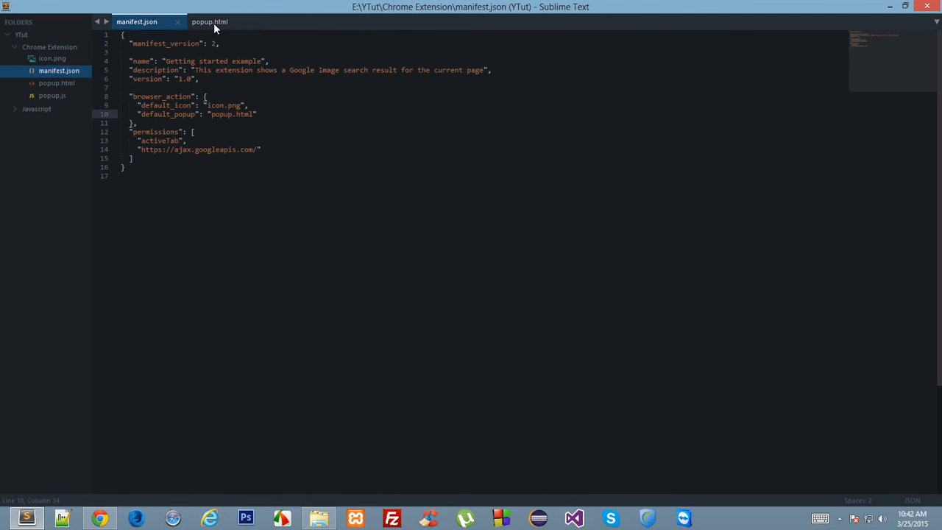
pyautogui.moveTo(215, 127)
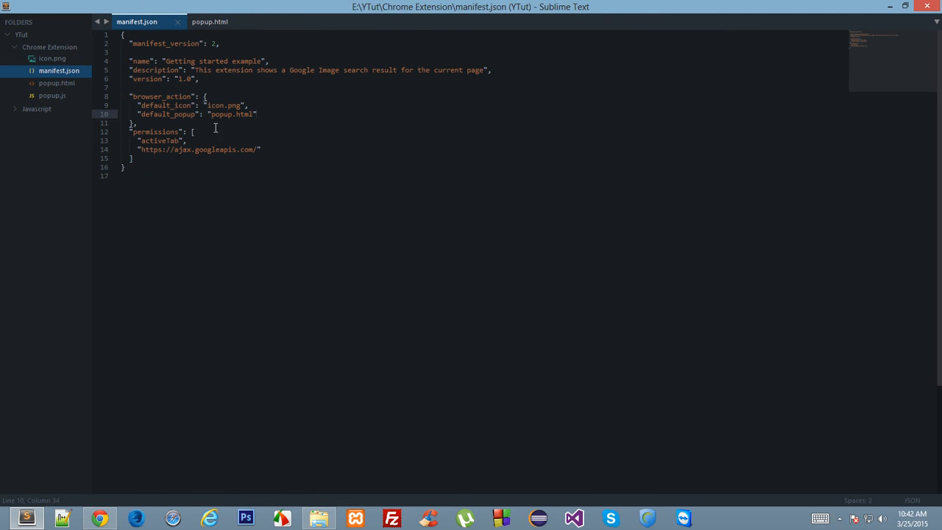
pyautogui.click(209, 22)
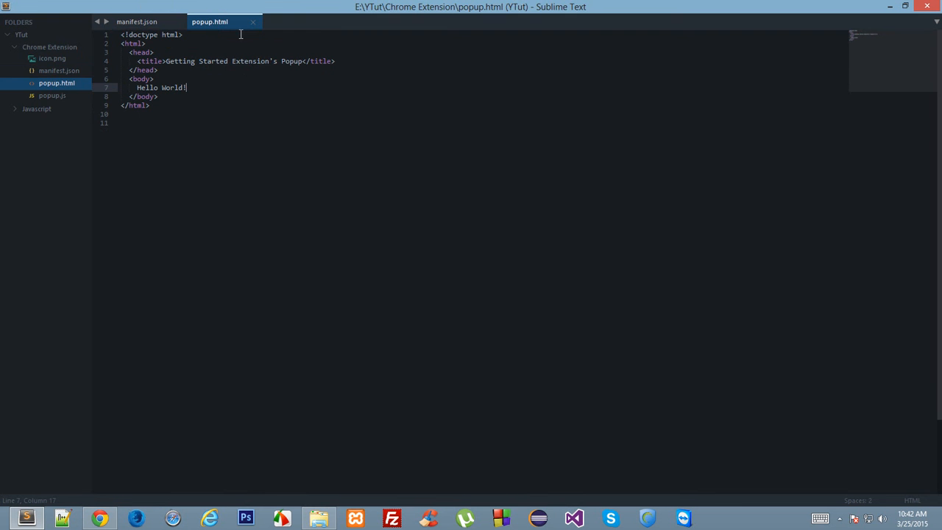
pyautogui.click(100, 518)
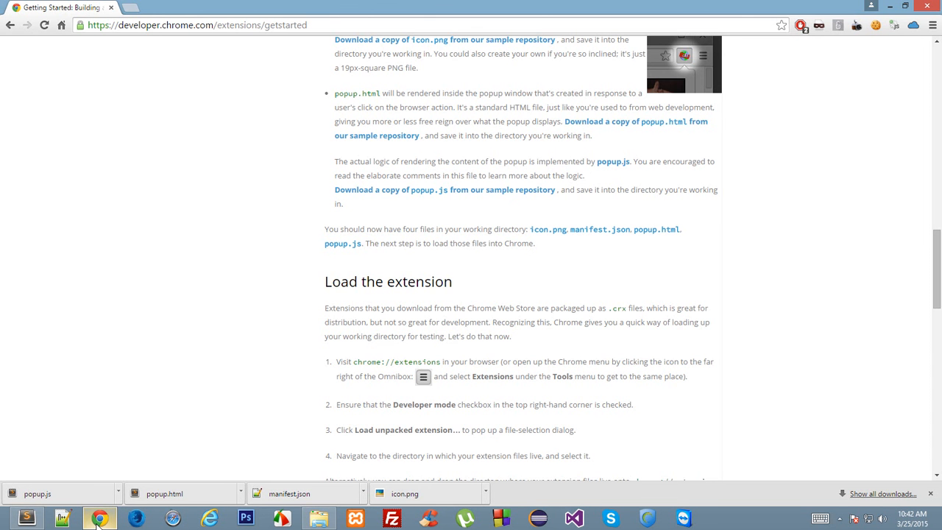
# Step: Go to Chrome's installed Extensions page via Settings
pyautogui.click(933, 24)
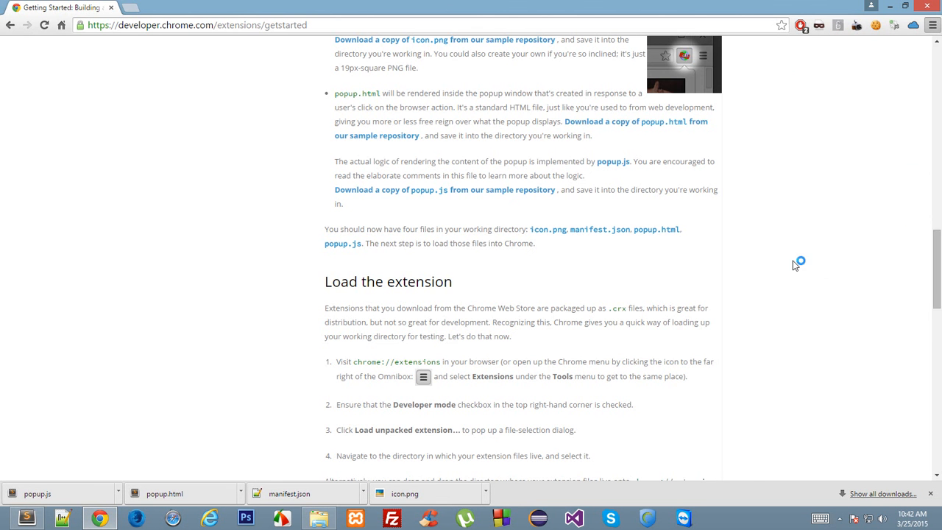
pyautogui.click(177, 8)
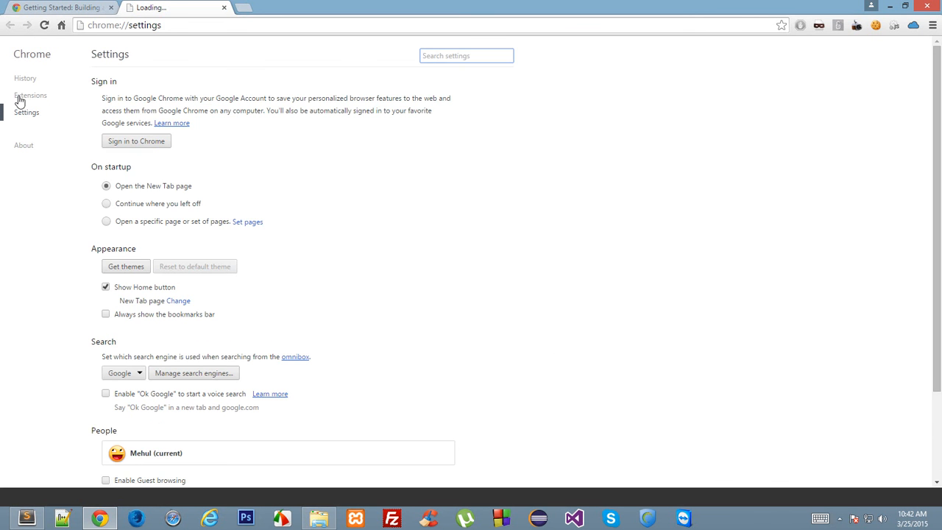
pyautogui.click(30, 94)
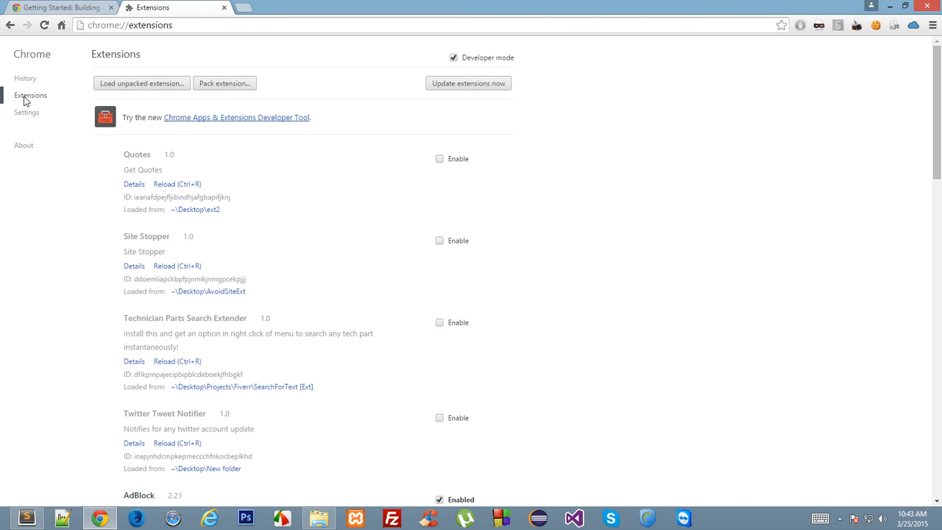
# Step: Leave Developer mode on and start loading an unpacked extension folder
pyautogui.click(453, 57)
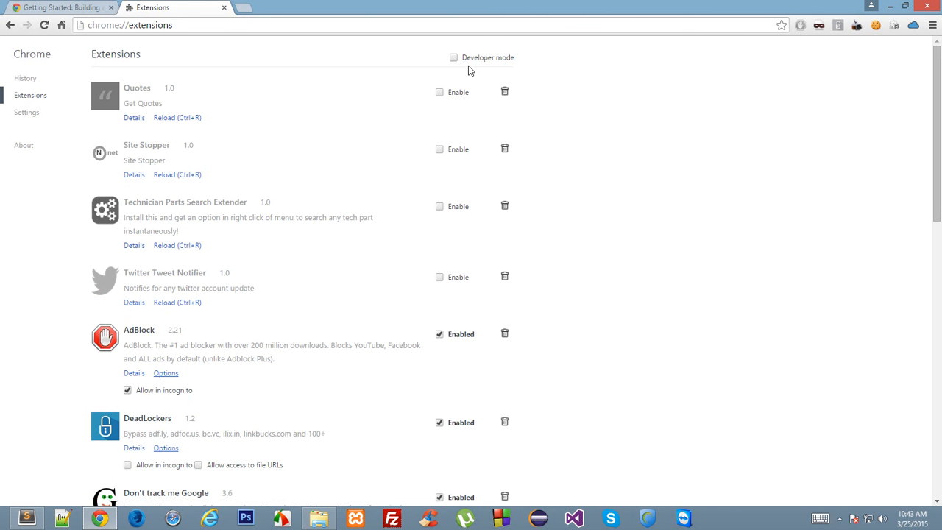
pyautogui.click(453, 57)
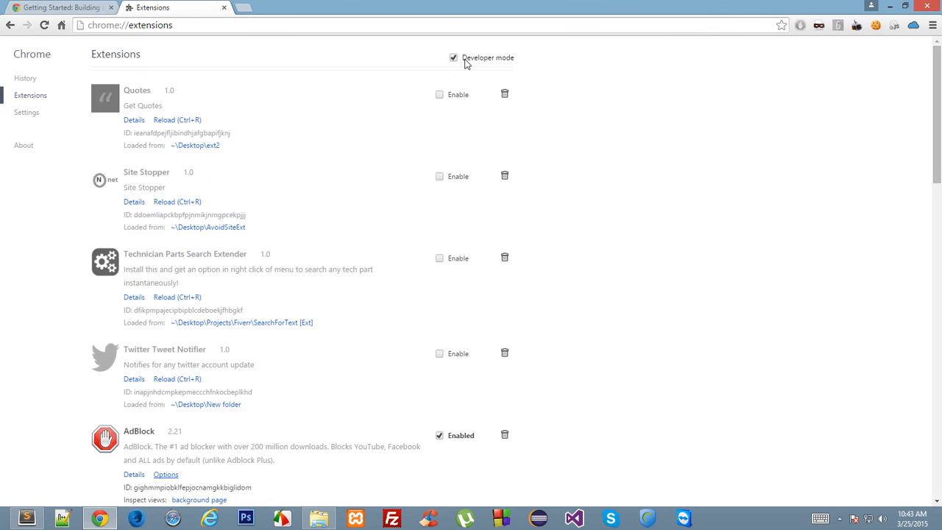
pyautogui.click(453, 58)
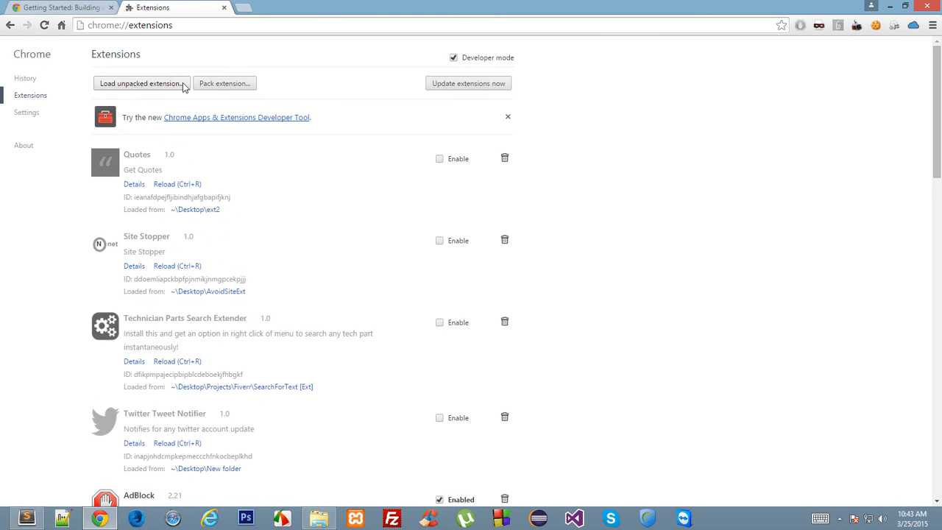
pyautogui.click(142, 82)
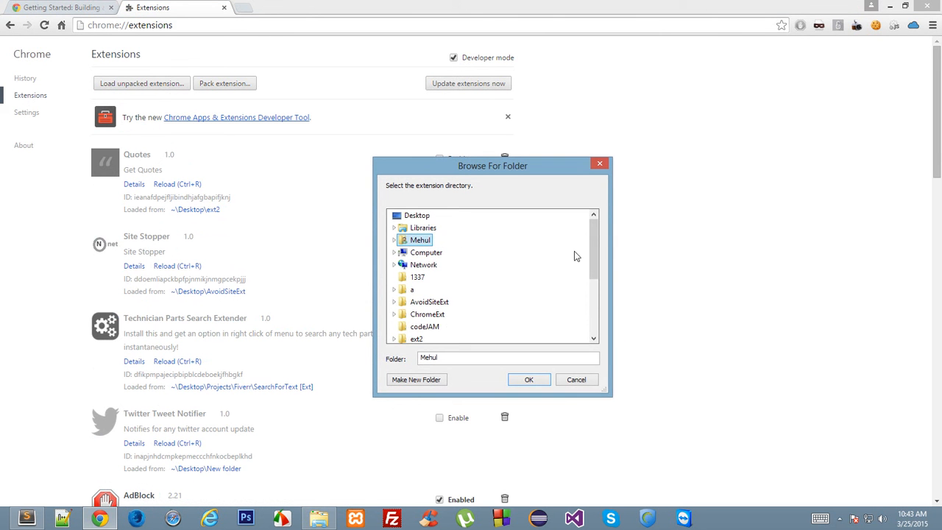
# Step: In Browse For Folder, reach Data (E:), expand YTut and select the Chrome Extension folder
pyautogui.scroll(-3)
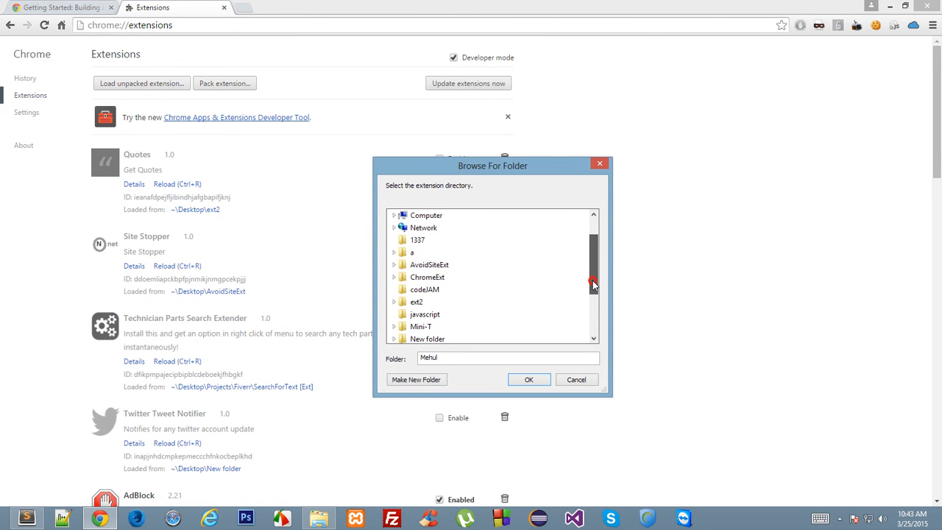
pyautogui.scroll(-3)
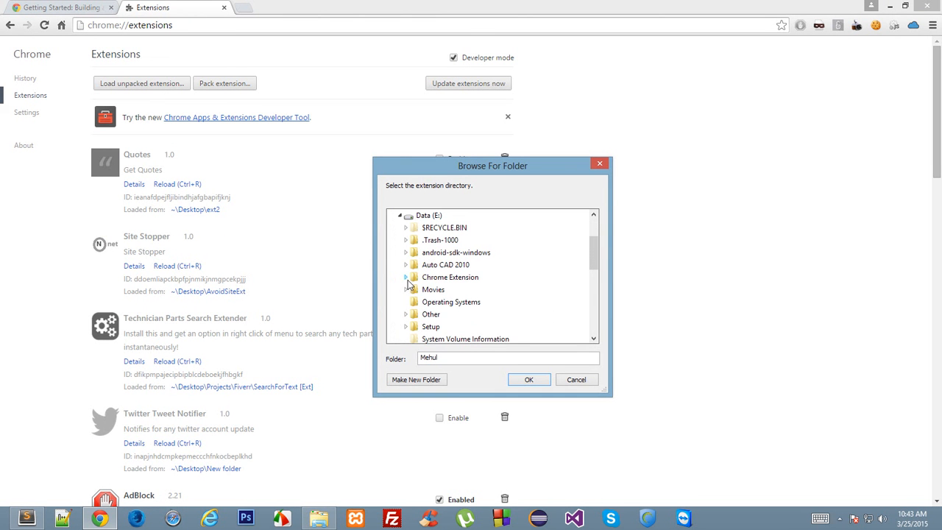
pyautogui.scroll(-3)
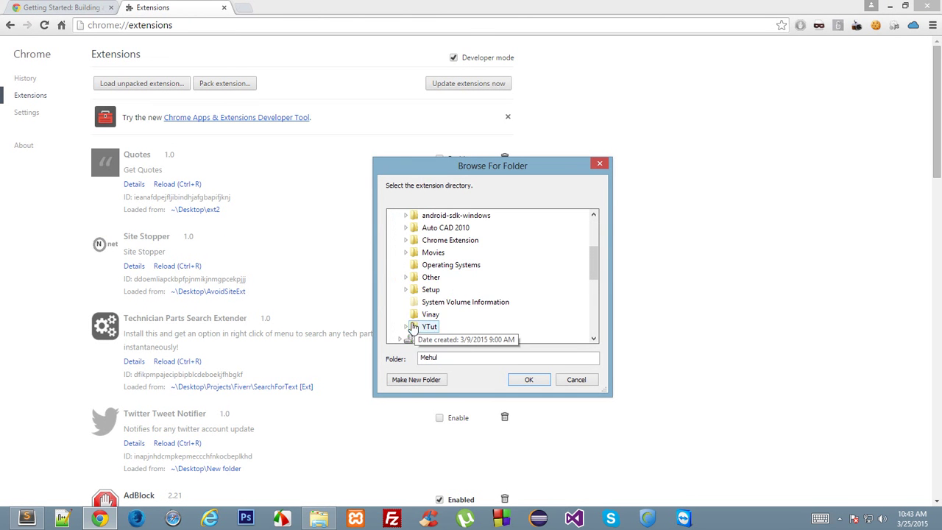
pyautogui.click(406, 327)
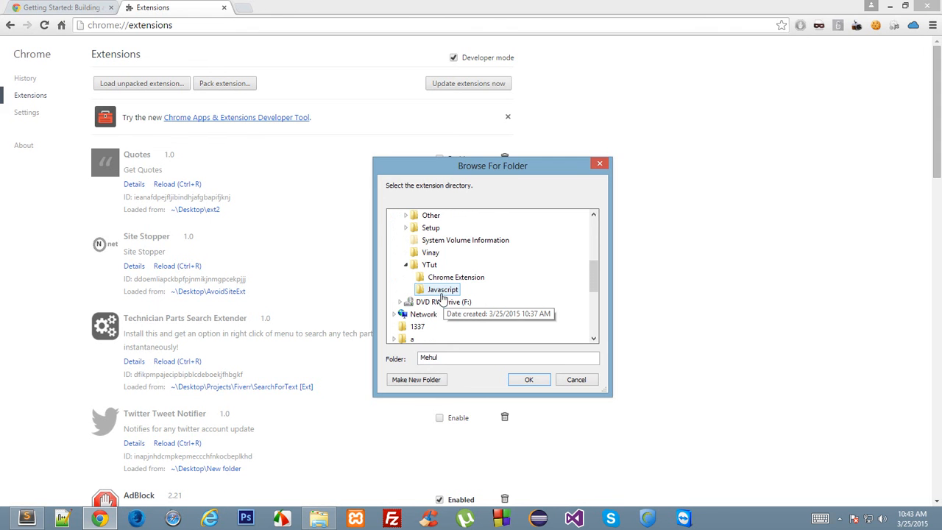
pyautogui.click(456, 277)
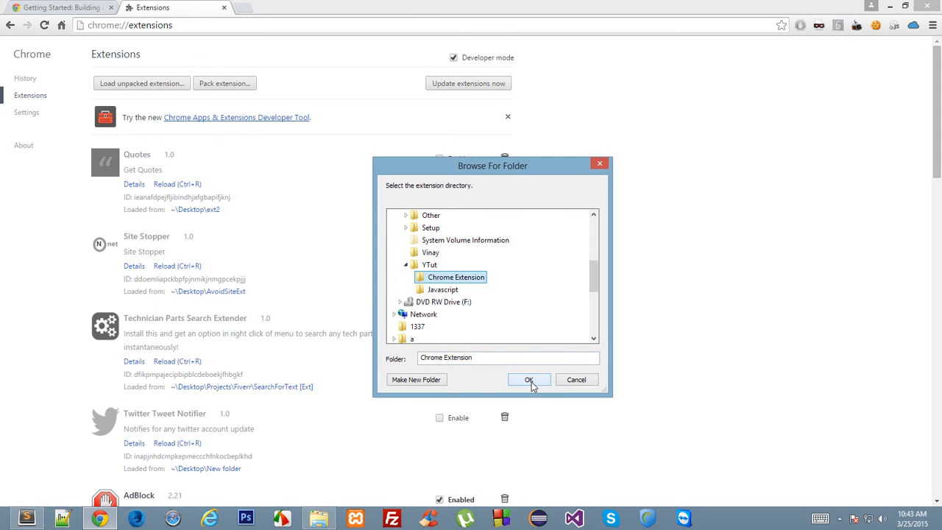
# Step: Load the Getting started example extension as enabled, then return to popup.html in Sublime Text
pyautogui.click(528, 379)
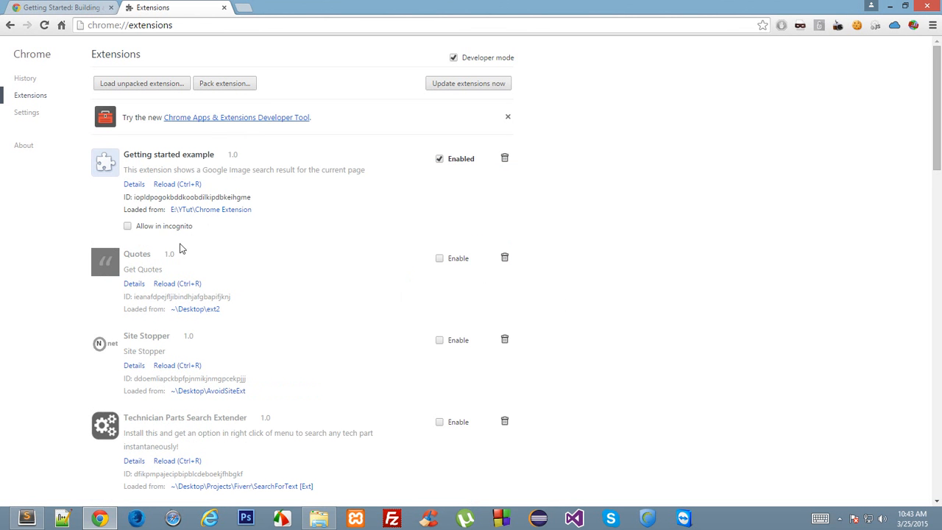
pyautogui.moveTo(532, 127)
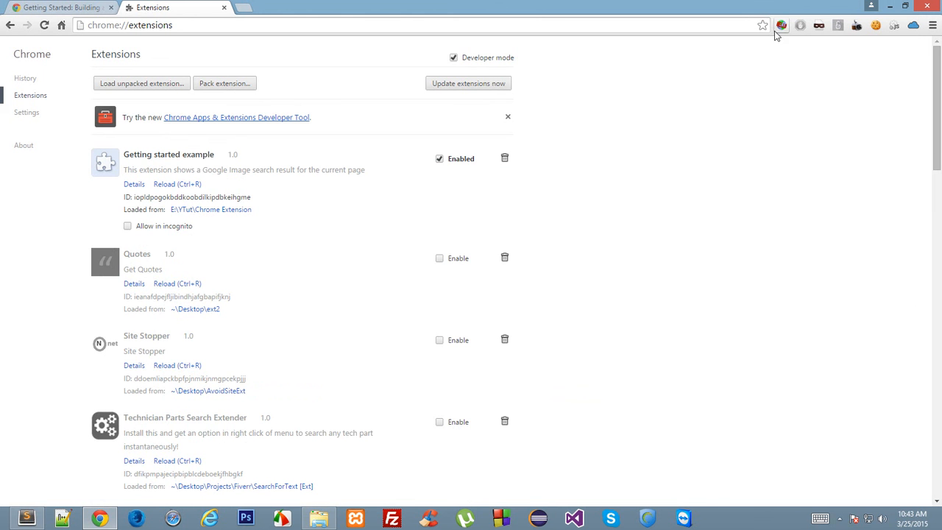
pyautogui.moveTo(786, 35)
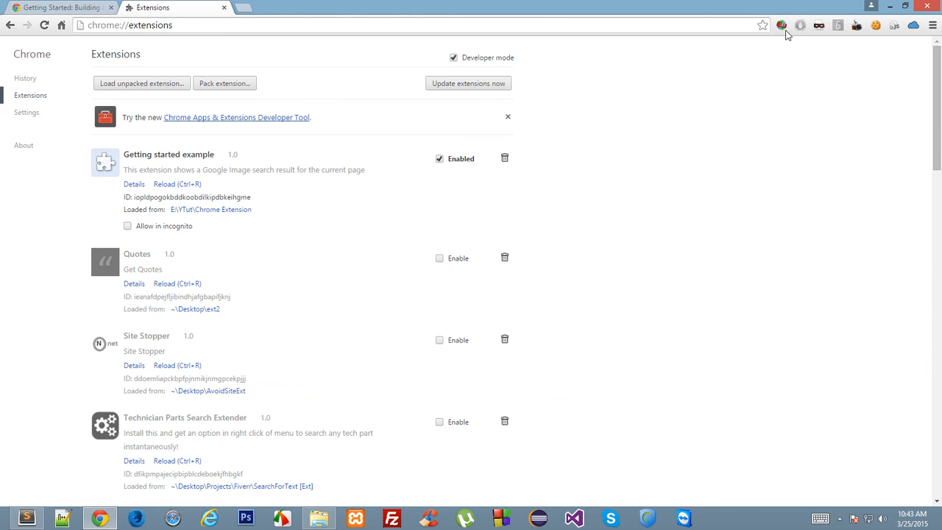
pyautogui.moveTo(671, 180)
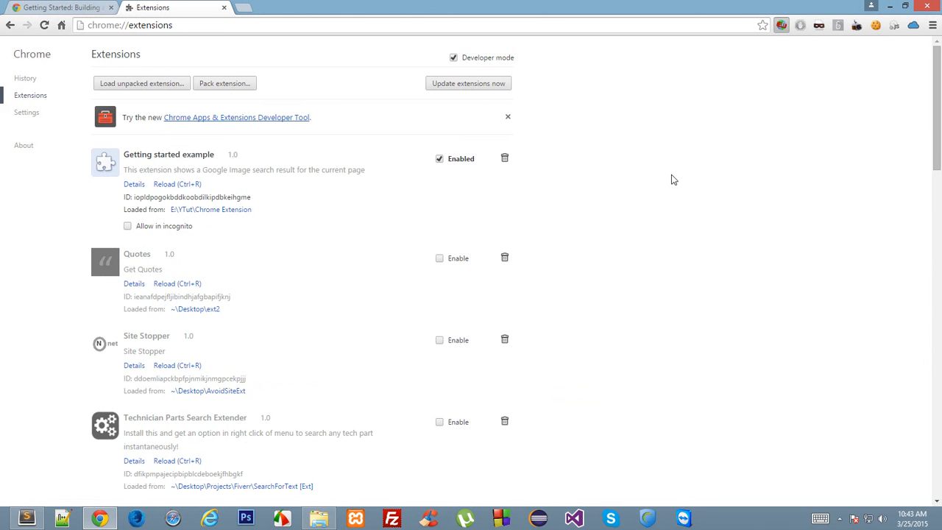
pyautogui.click(781, 25)
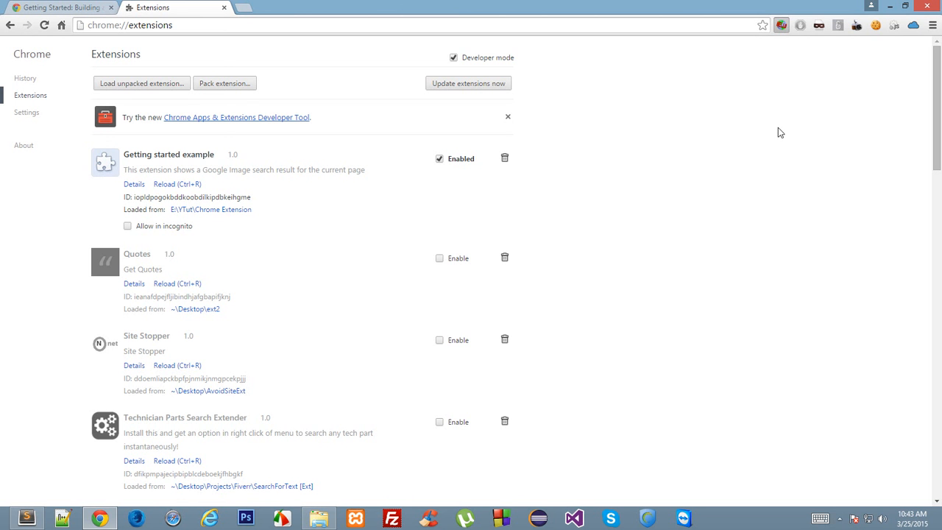
pyautogui.moveTo(24, 368)
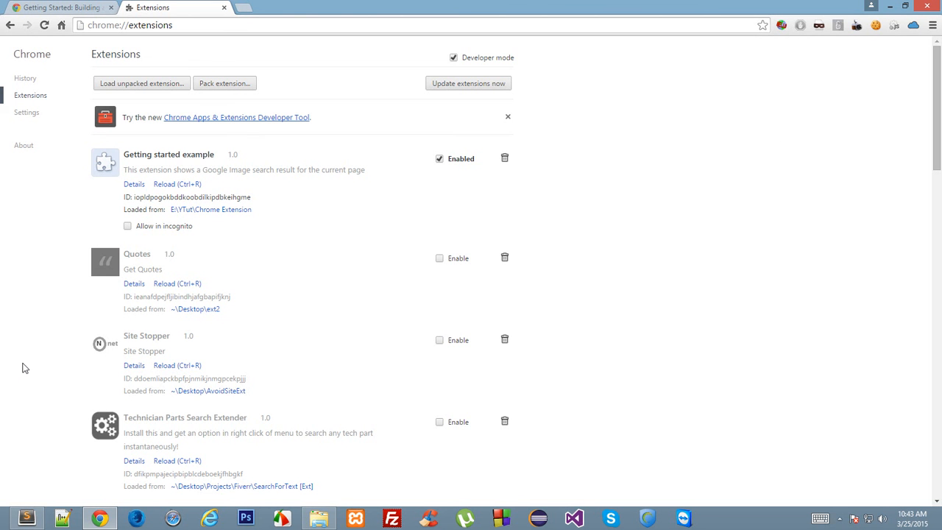
pyautogui.moveTo(31, 514)
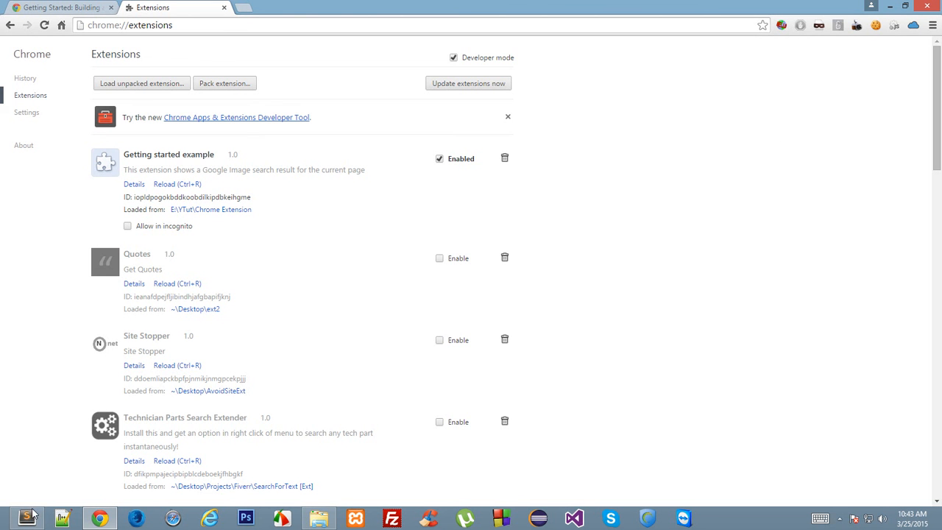
pyautogui.click(27, 517)
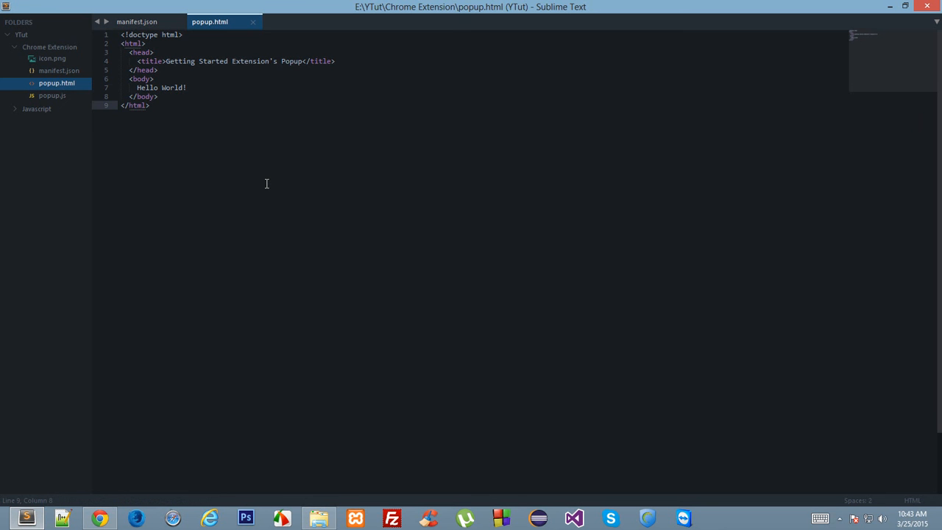
pyautogui.click(150, 106)
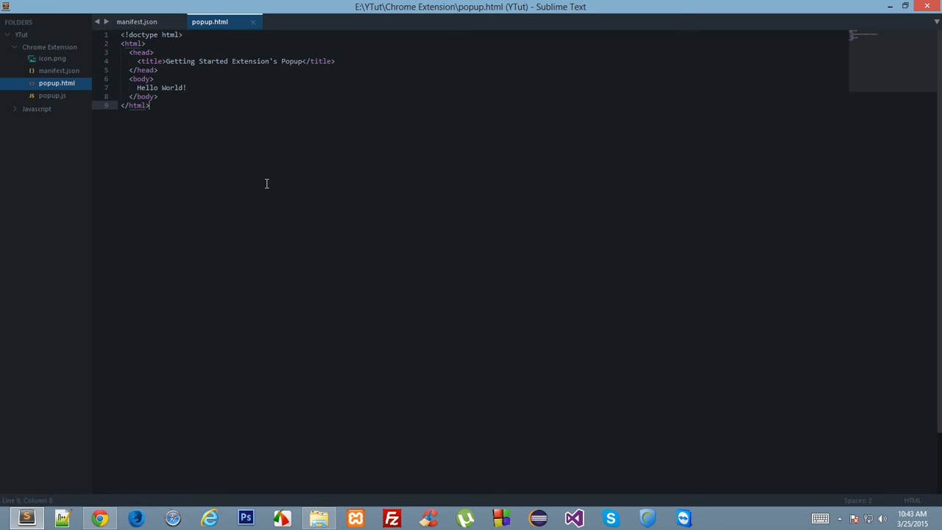